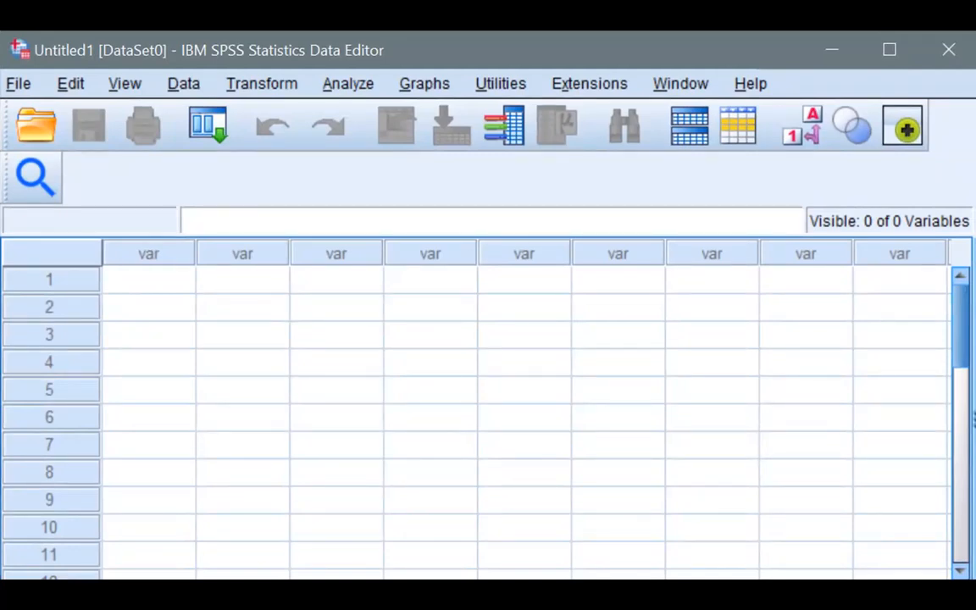
Step: Create a new empty dataset and bring up the Open Data dialog
left_click(20, 83)
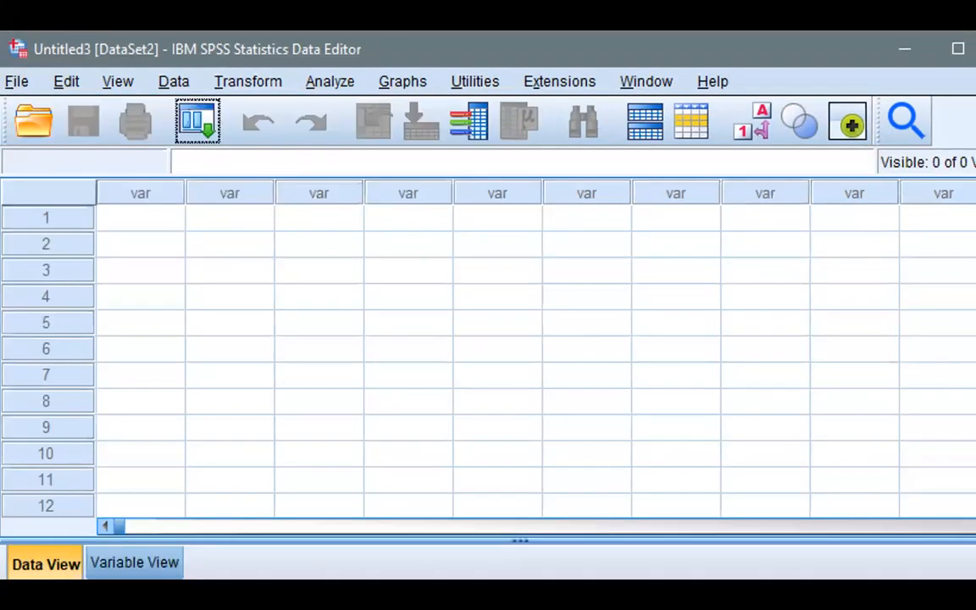
left_click(39, 121)
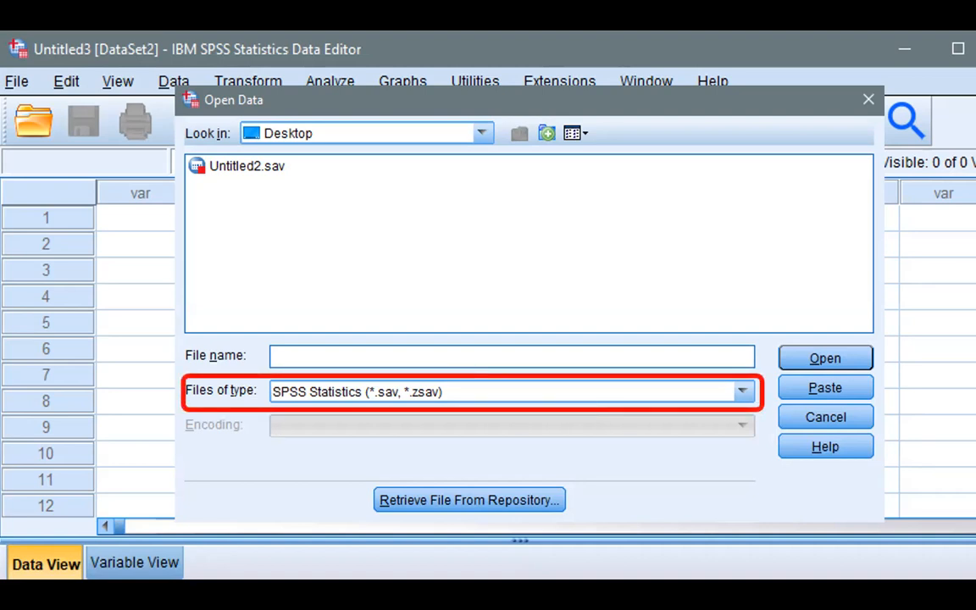
Step: Filter to CSV files and open Excel data.csv in the Text Import Wizard
left_click(741, 391)
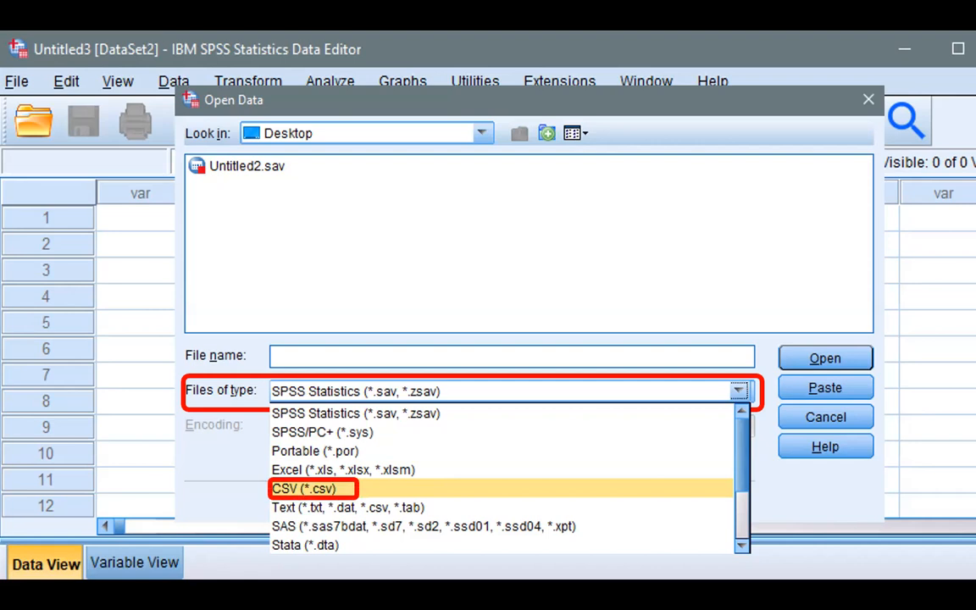
left_click(304, 488)
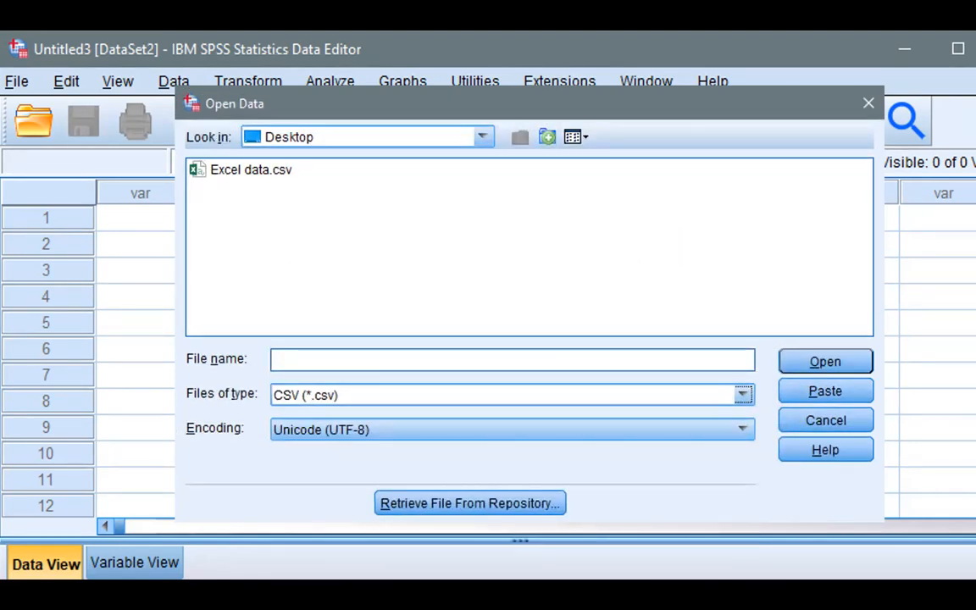
left_click(250, 169)
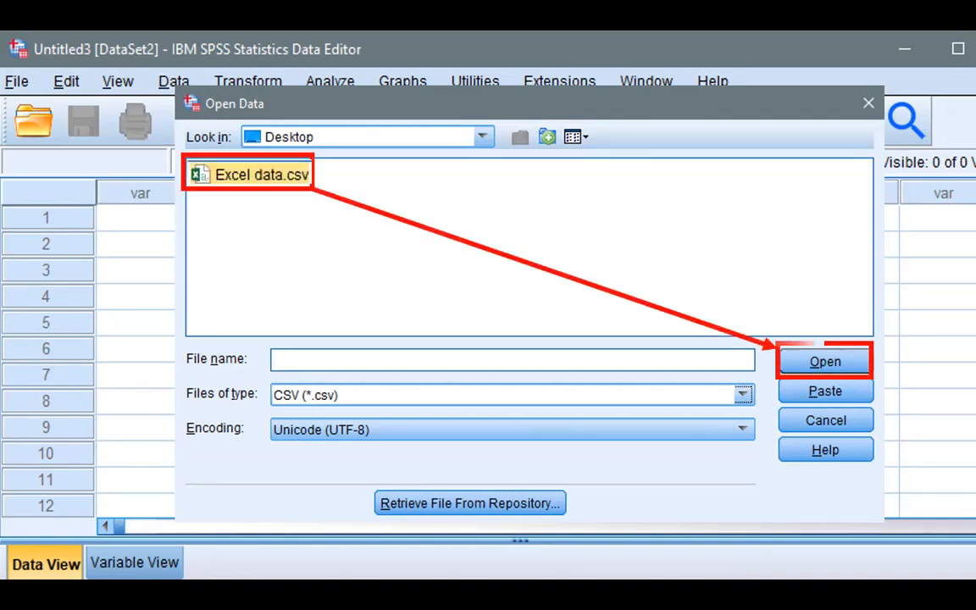
left_click(826, 361)
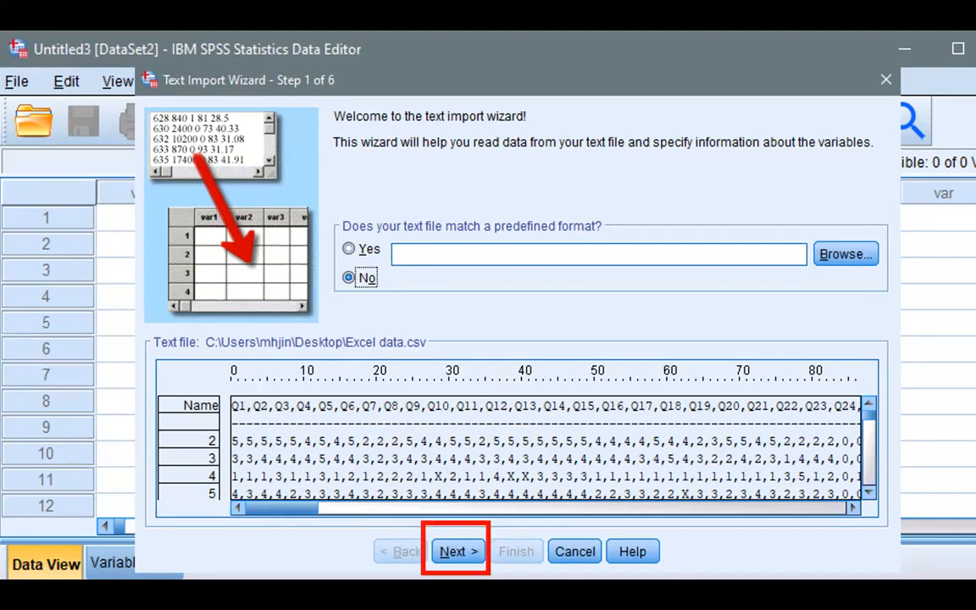
Step: Advance the wizard as a delimited file with variable names on line 1
left_click(458, 552)
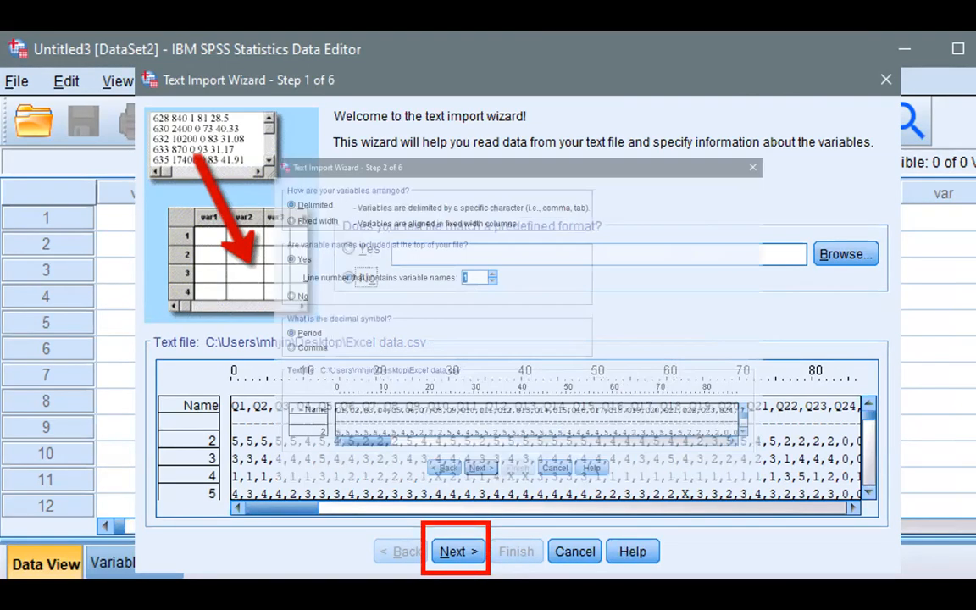
left_click(457, 551)
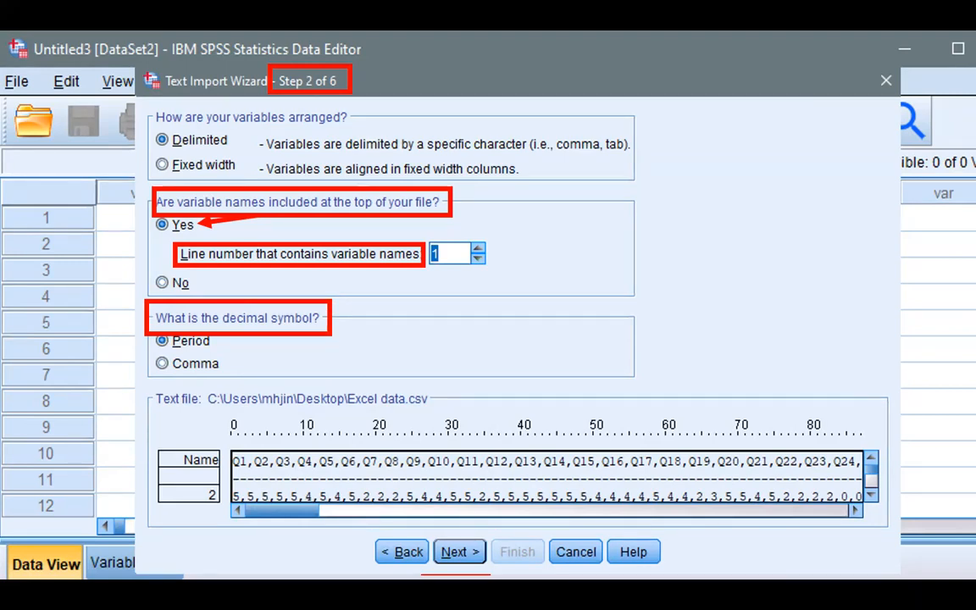
left_click(458, 551)
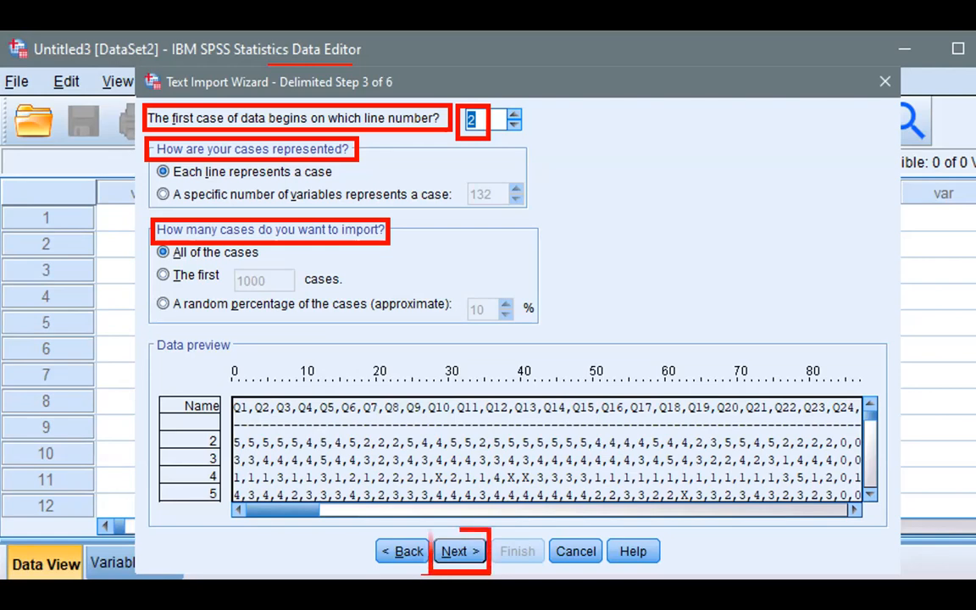
Step: Accept data from line 2, comma delimiter and automatic formats, then finish importing
left_click(459, 551)
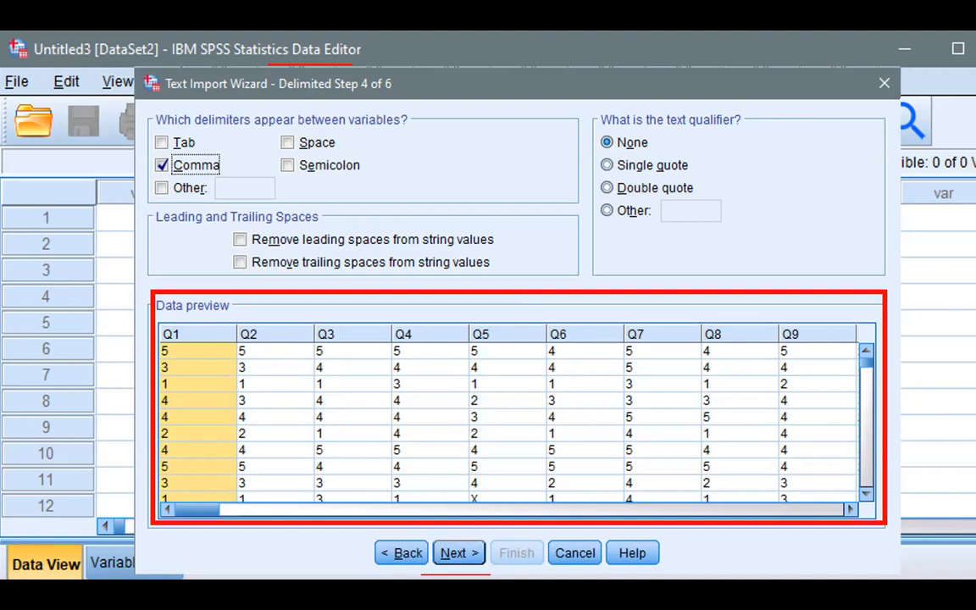
left_click(459, 553)
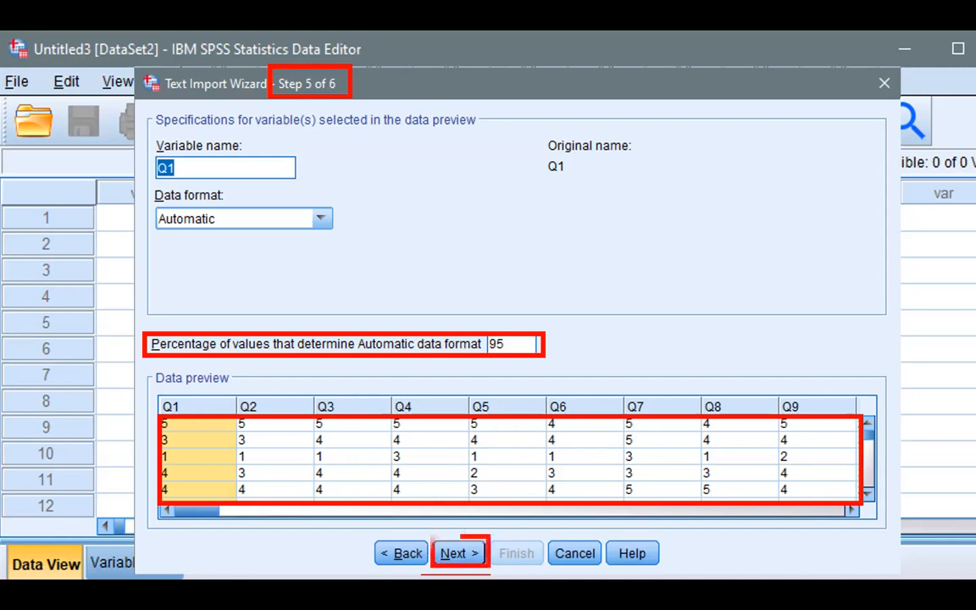
left_click(458, 553)
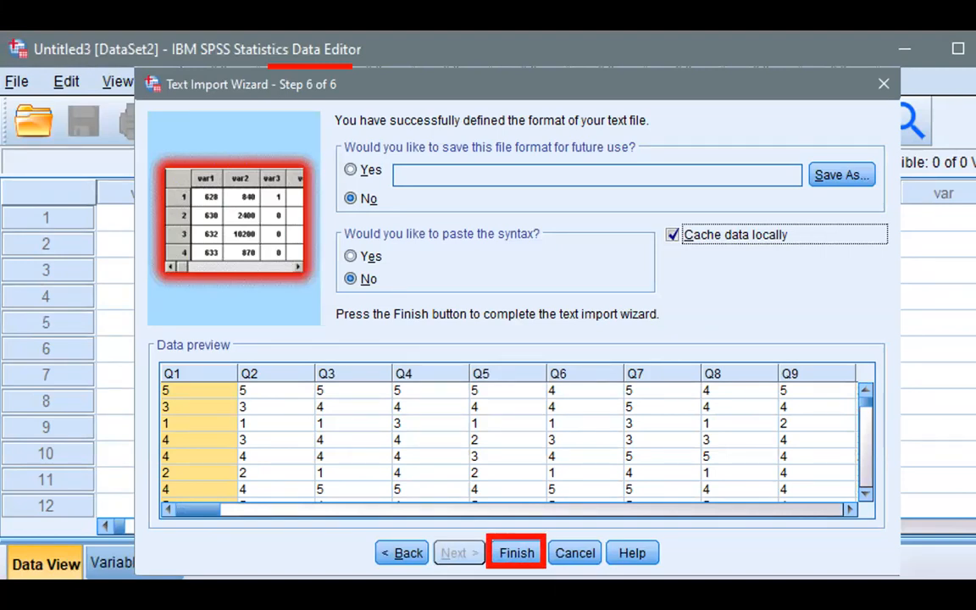
left_click(517, 553)
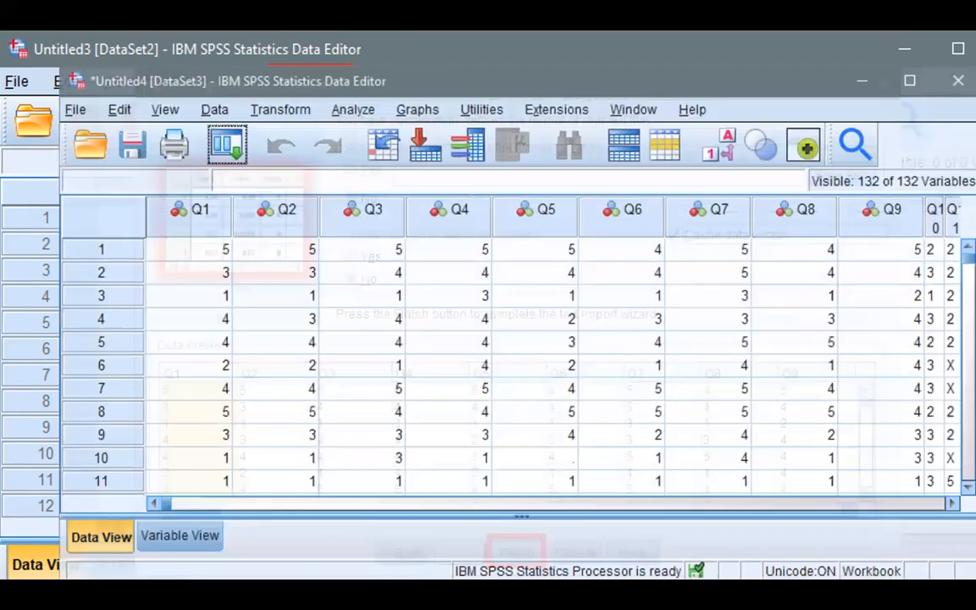